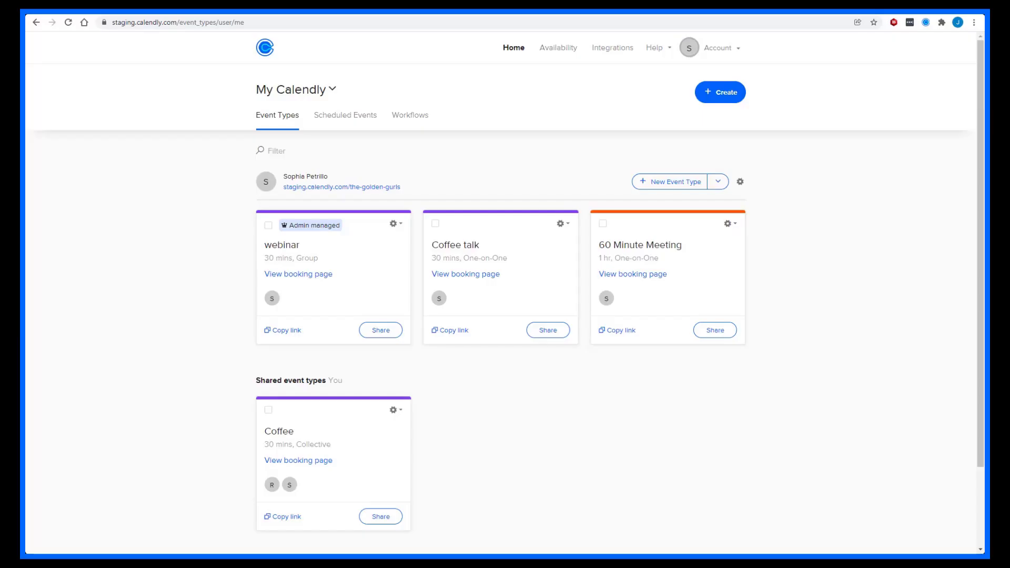
mouse_move(924, 463)
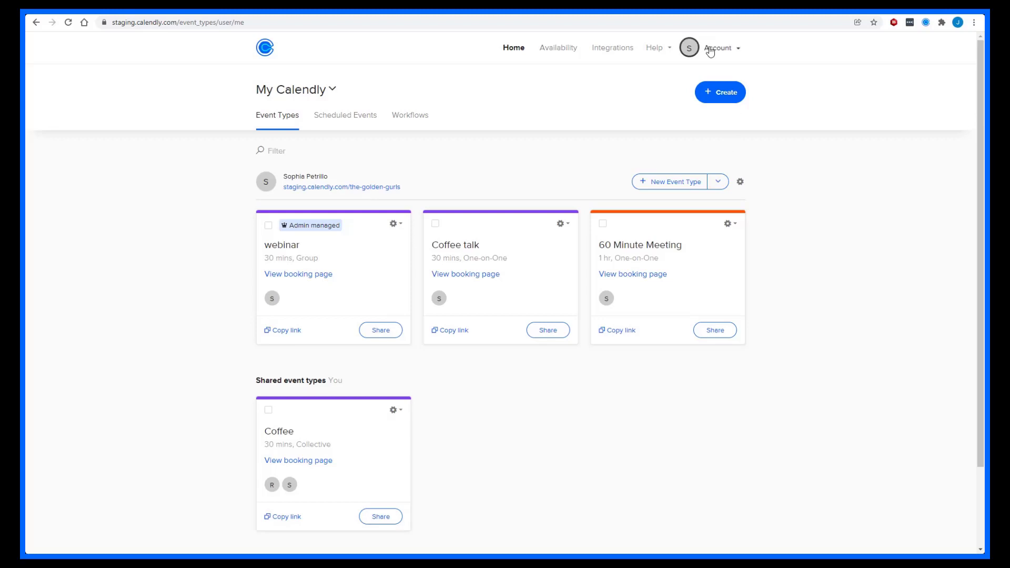
Open the Account dropdown in Calendly's top navigation bar.
left_click(718, 48)
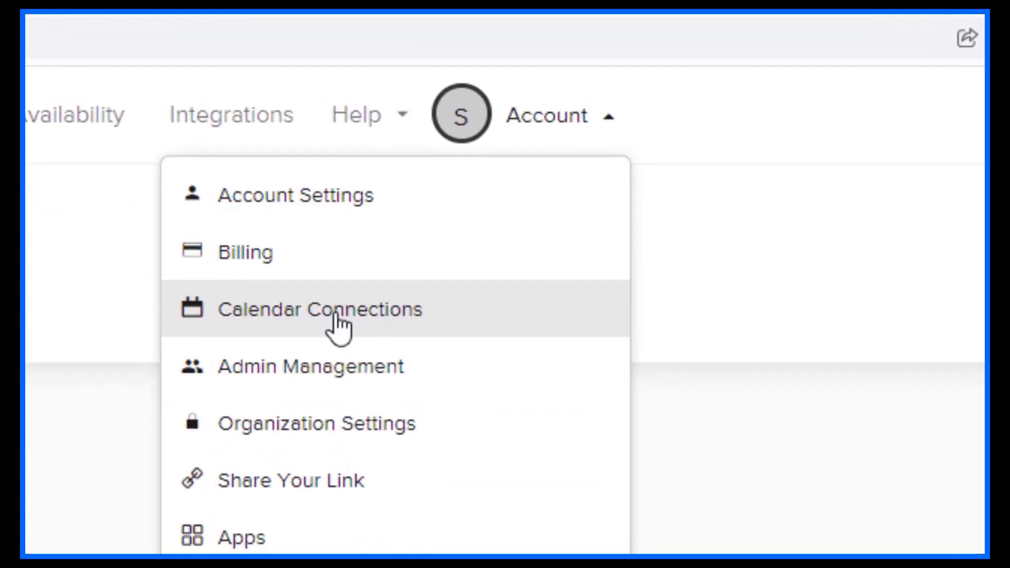
Go to Calendar Connections and start connecting Google Calendar.
left_click(320, 310)
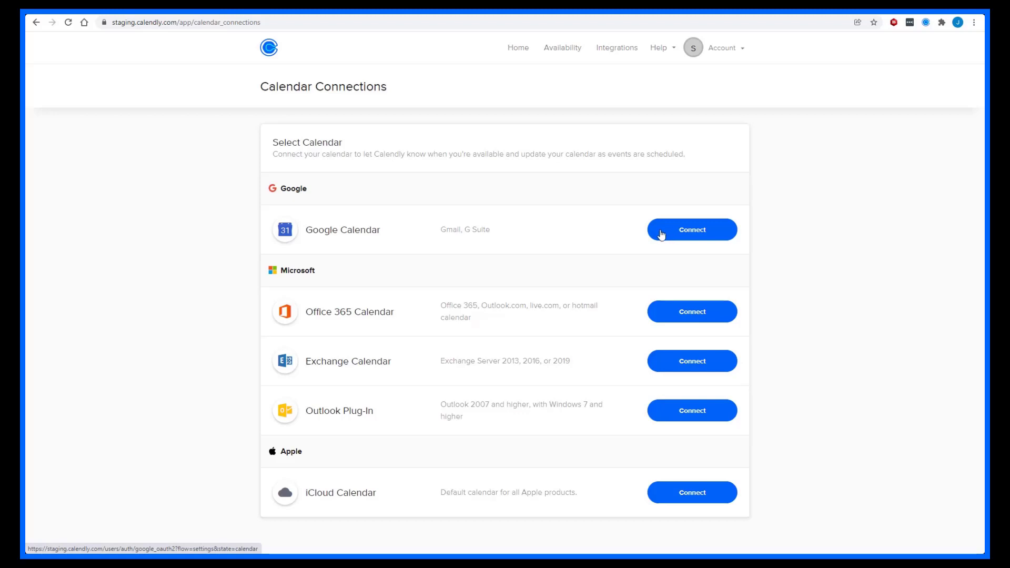
left_click(693, 230)
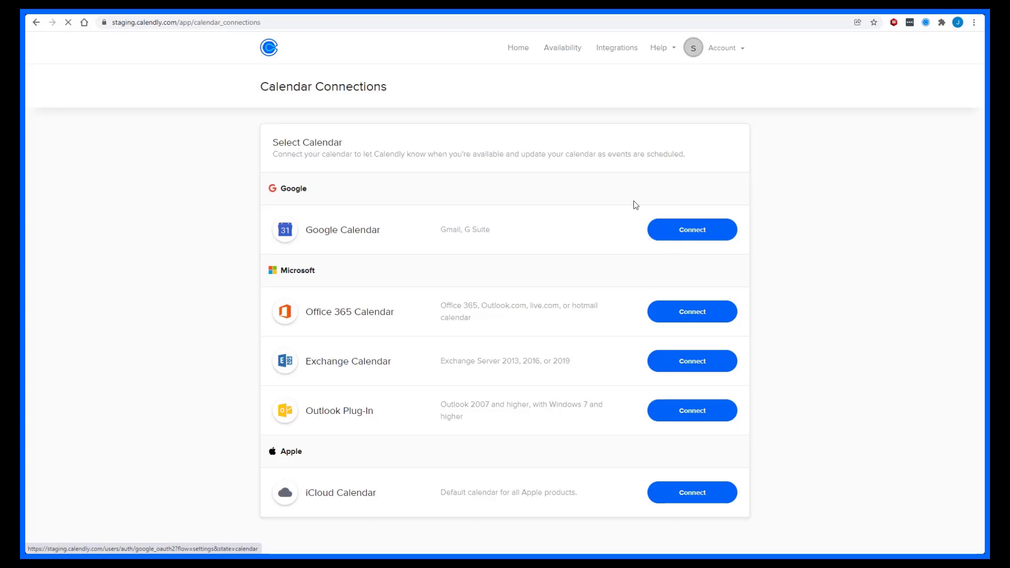
Select the Google account and allow calendly.com access to its calendars.
left_click(692, 229)
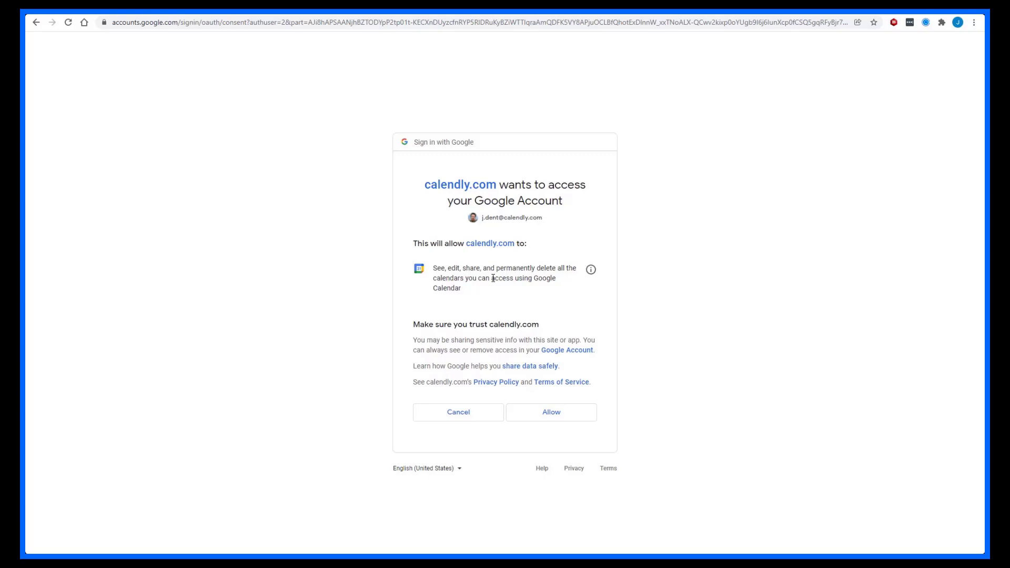
mouse_move(498, 282)
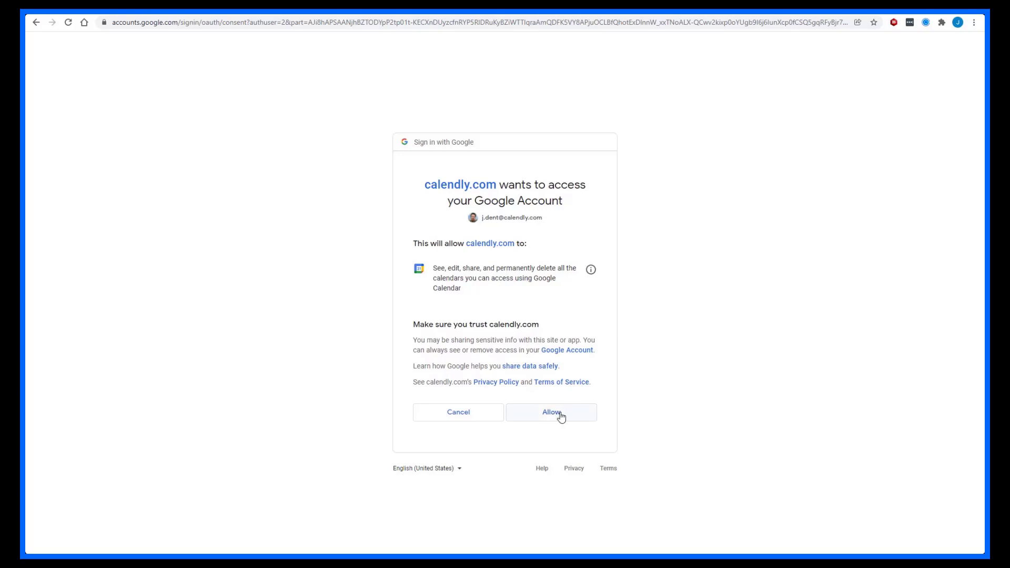
left_click(551, 412)
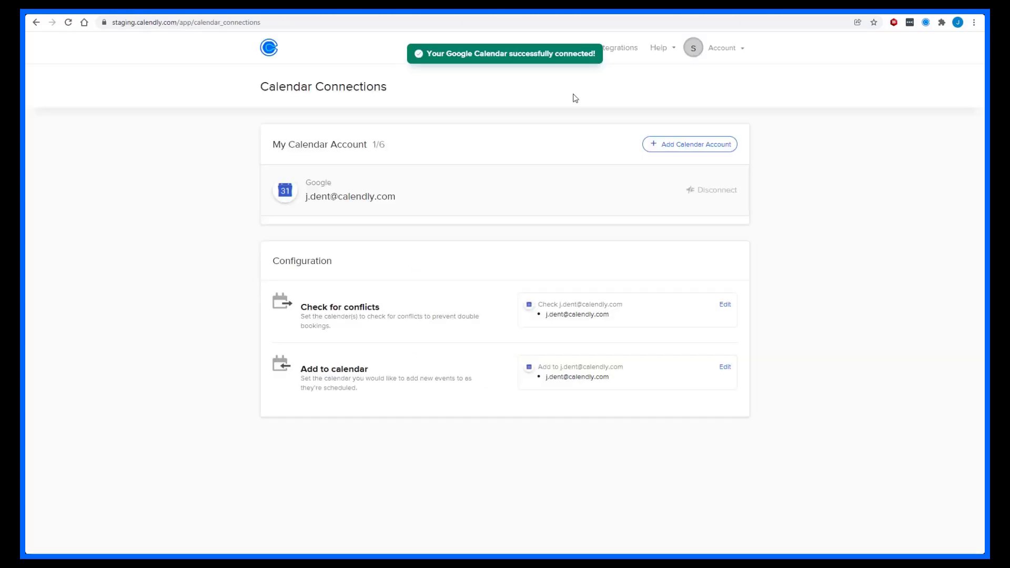
mouse_move(430, 66)
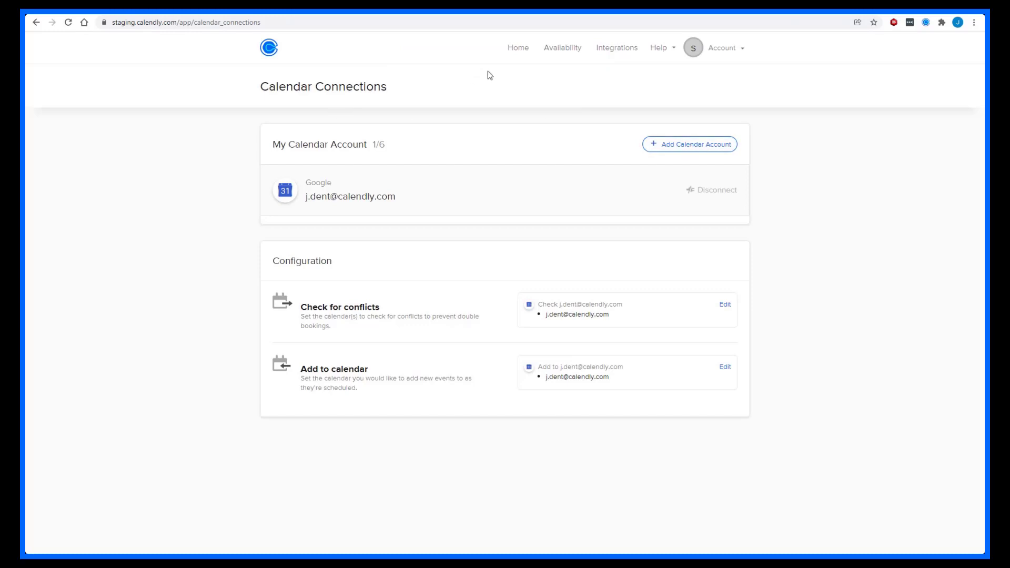
mouse_move(363, 163)
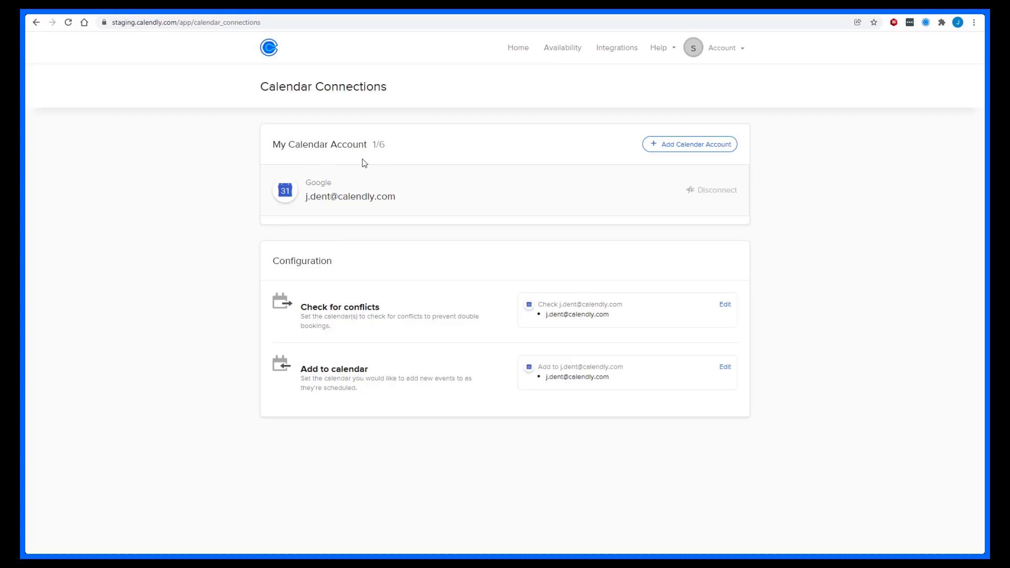
mouse_move(669, 201)
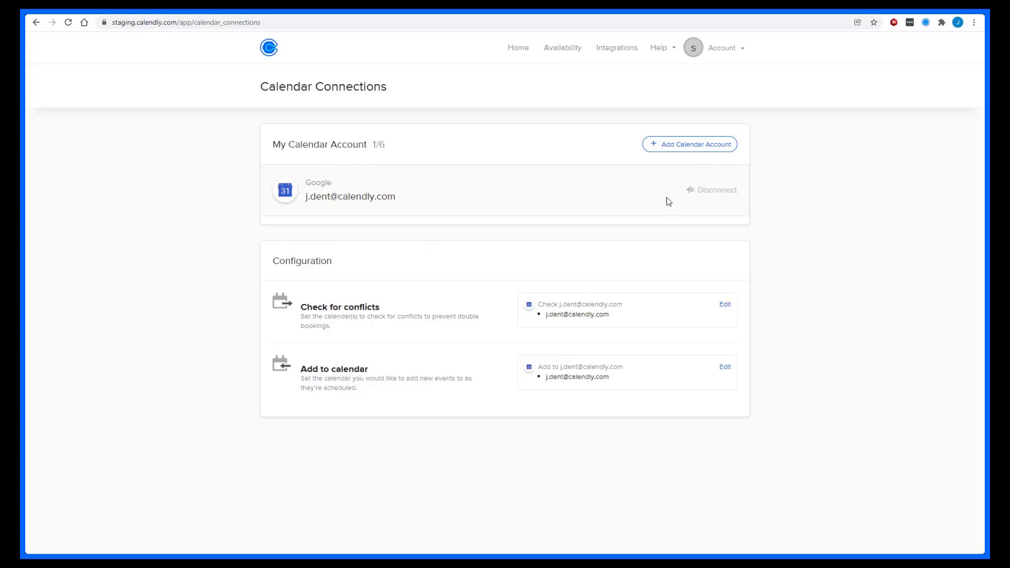
mouse_move(327, 302)
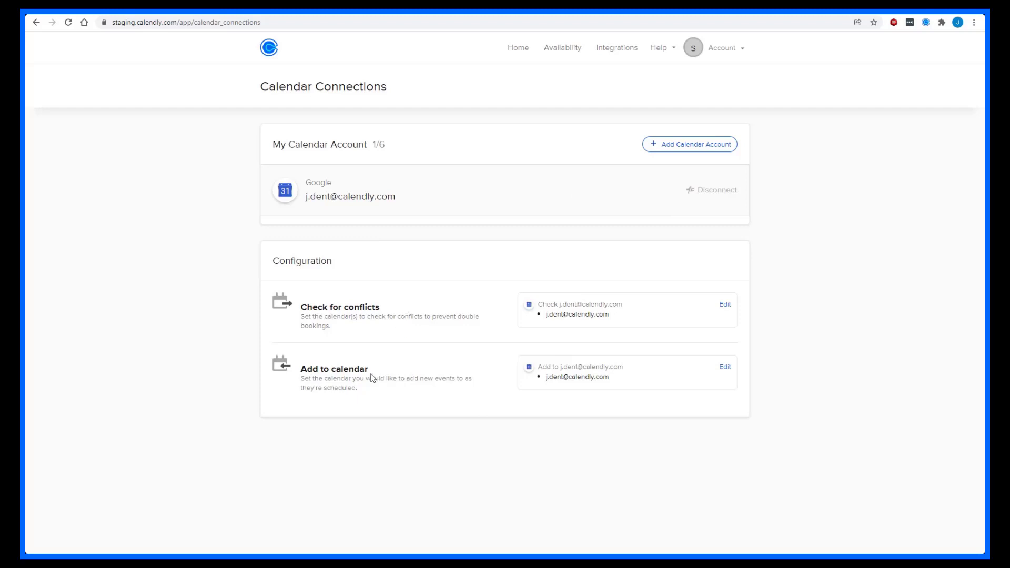
mouse_move(398, 390)
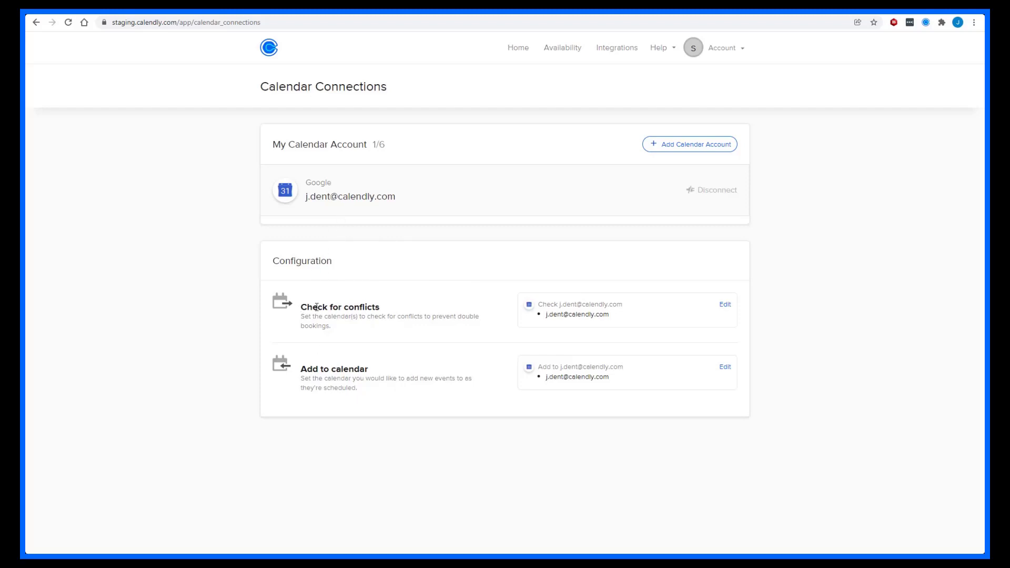
mouse_move(425, 390)
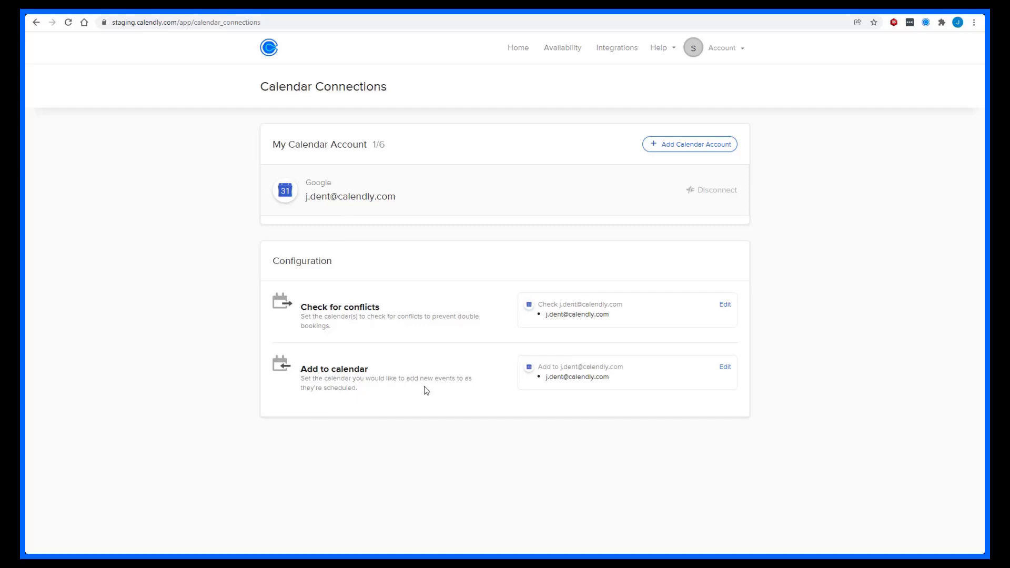